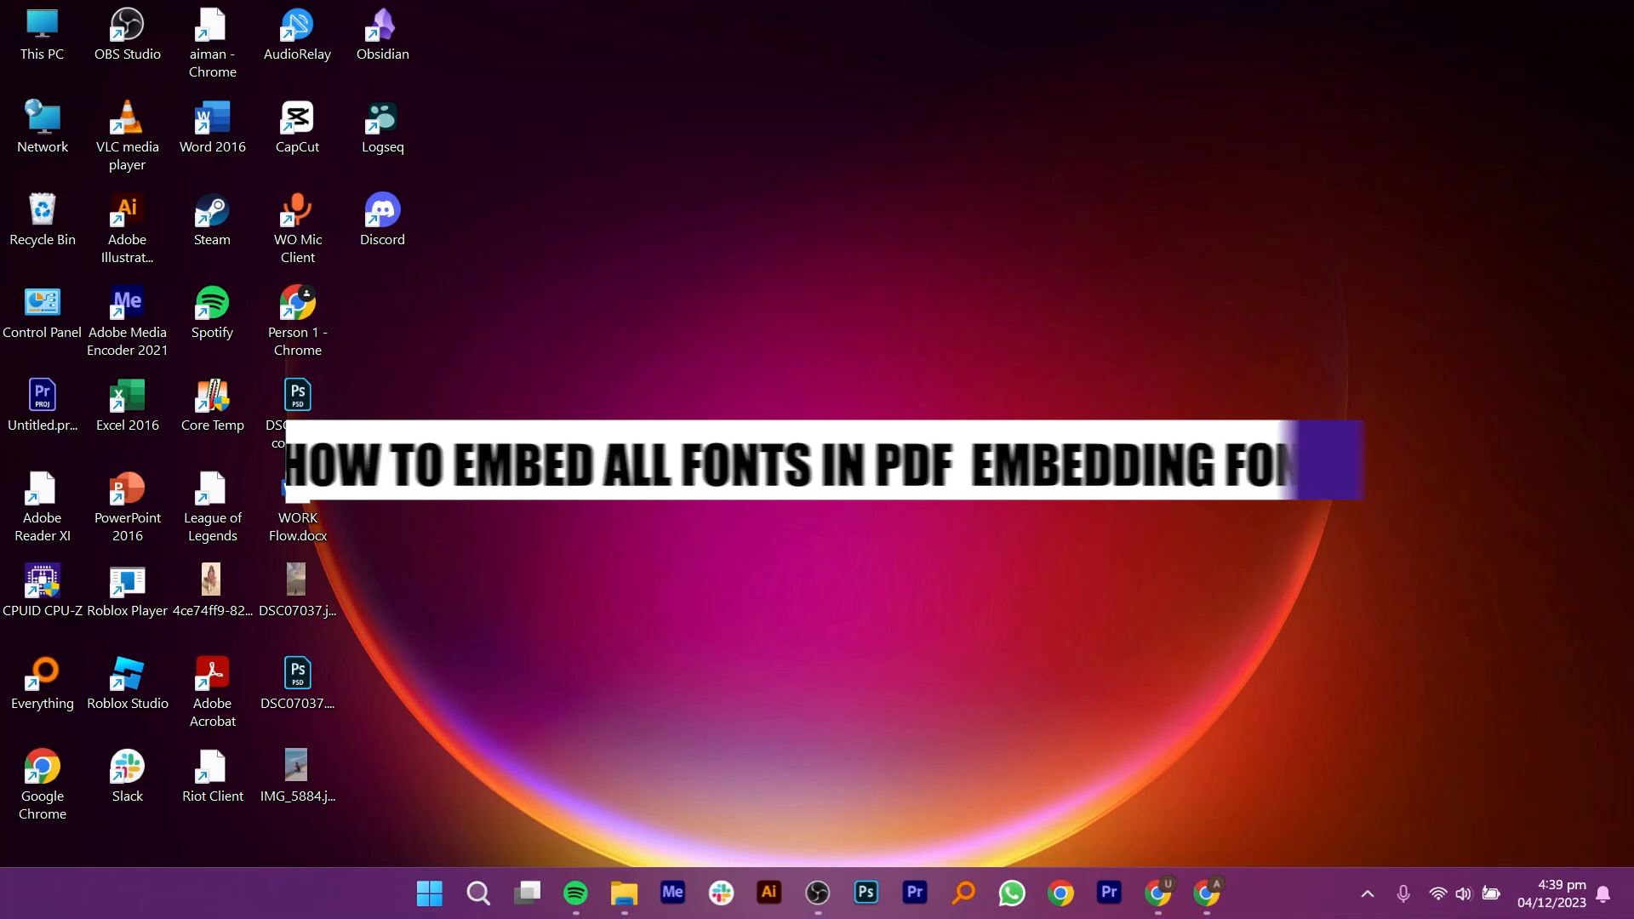
# Show the Open with program list for download.pdf in the Downloads folder
pyautogui.click(623, 893)
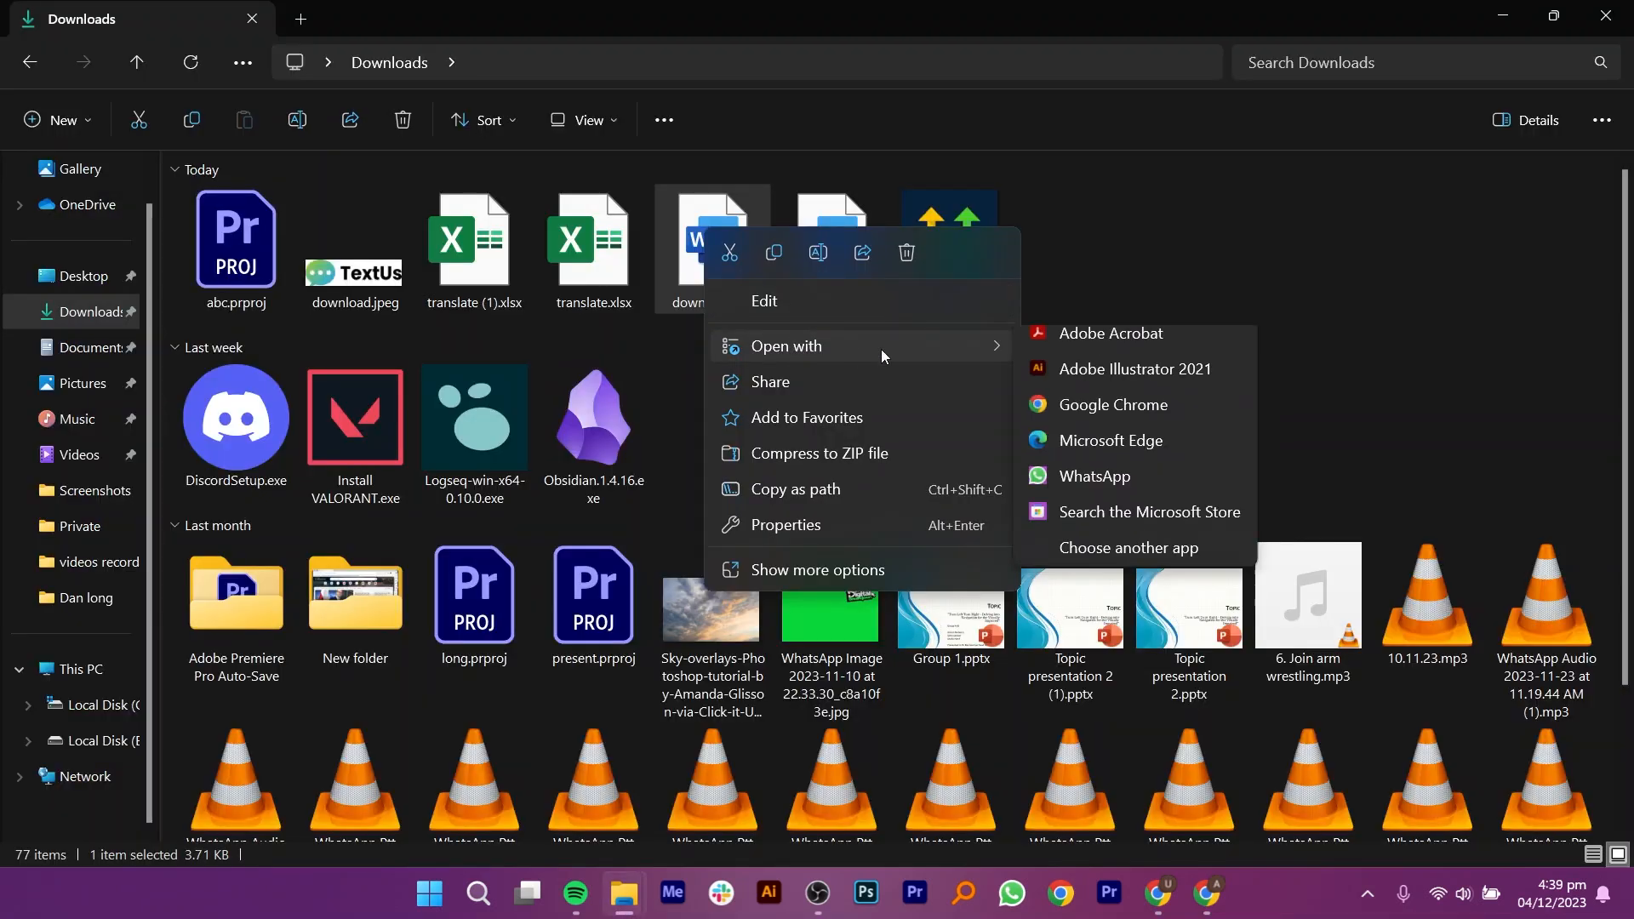
# Open download.pdf in Acrobat and bring up its Print settings
pyautogui.click(1108, 332)
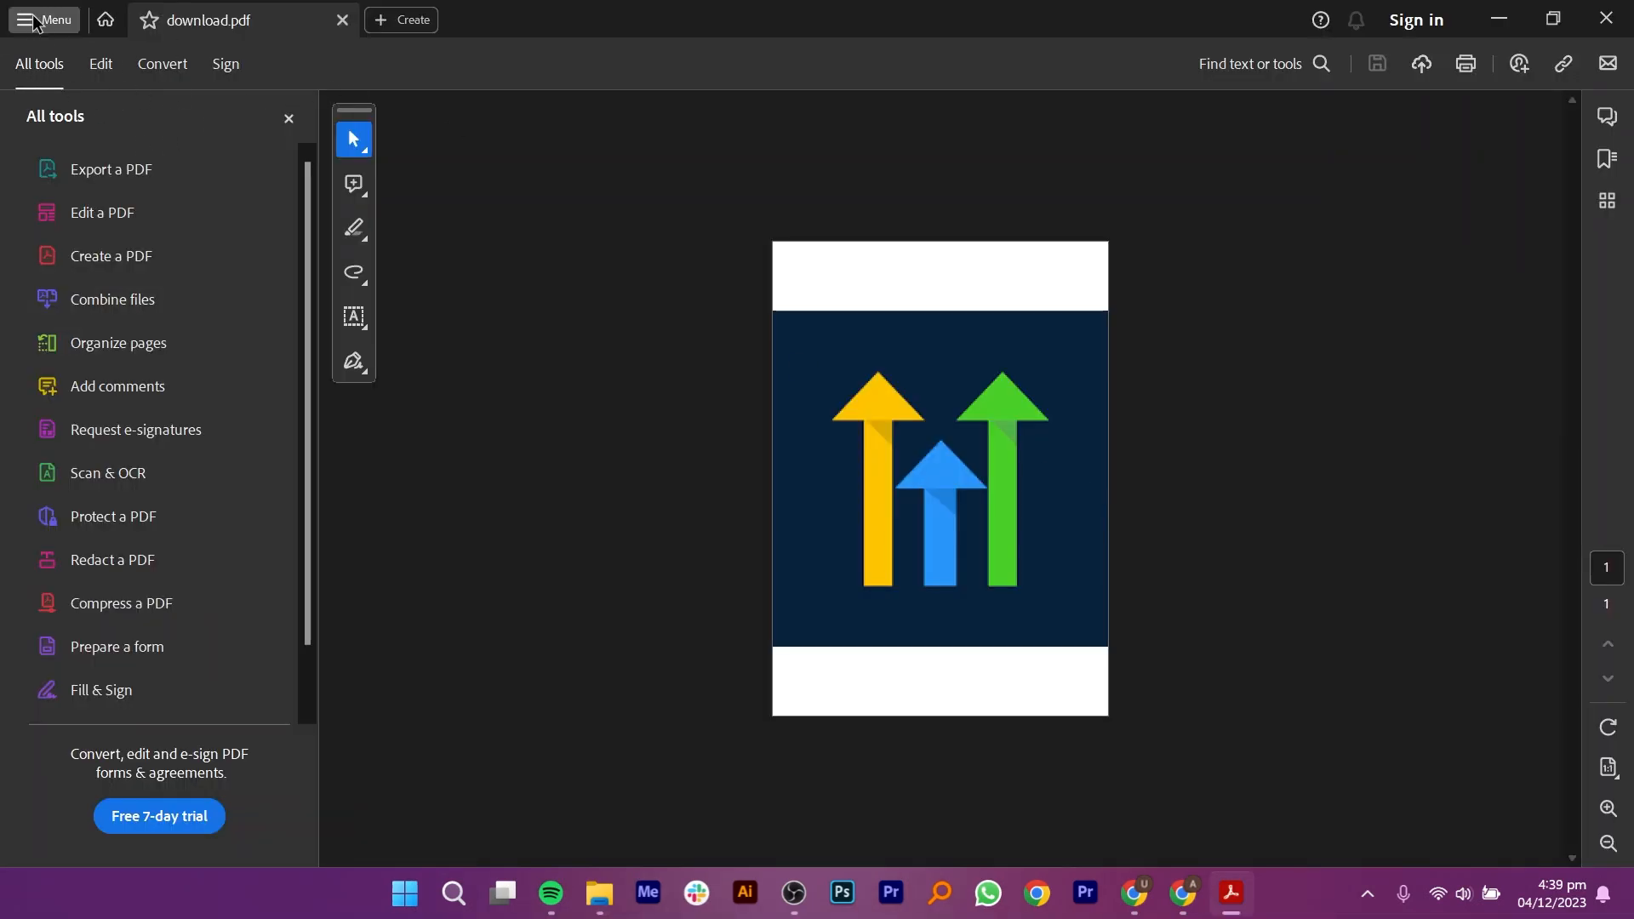
pyautogui.click(44, 20)
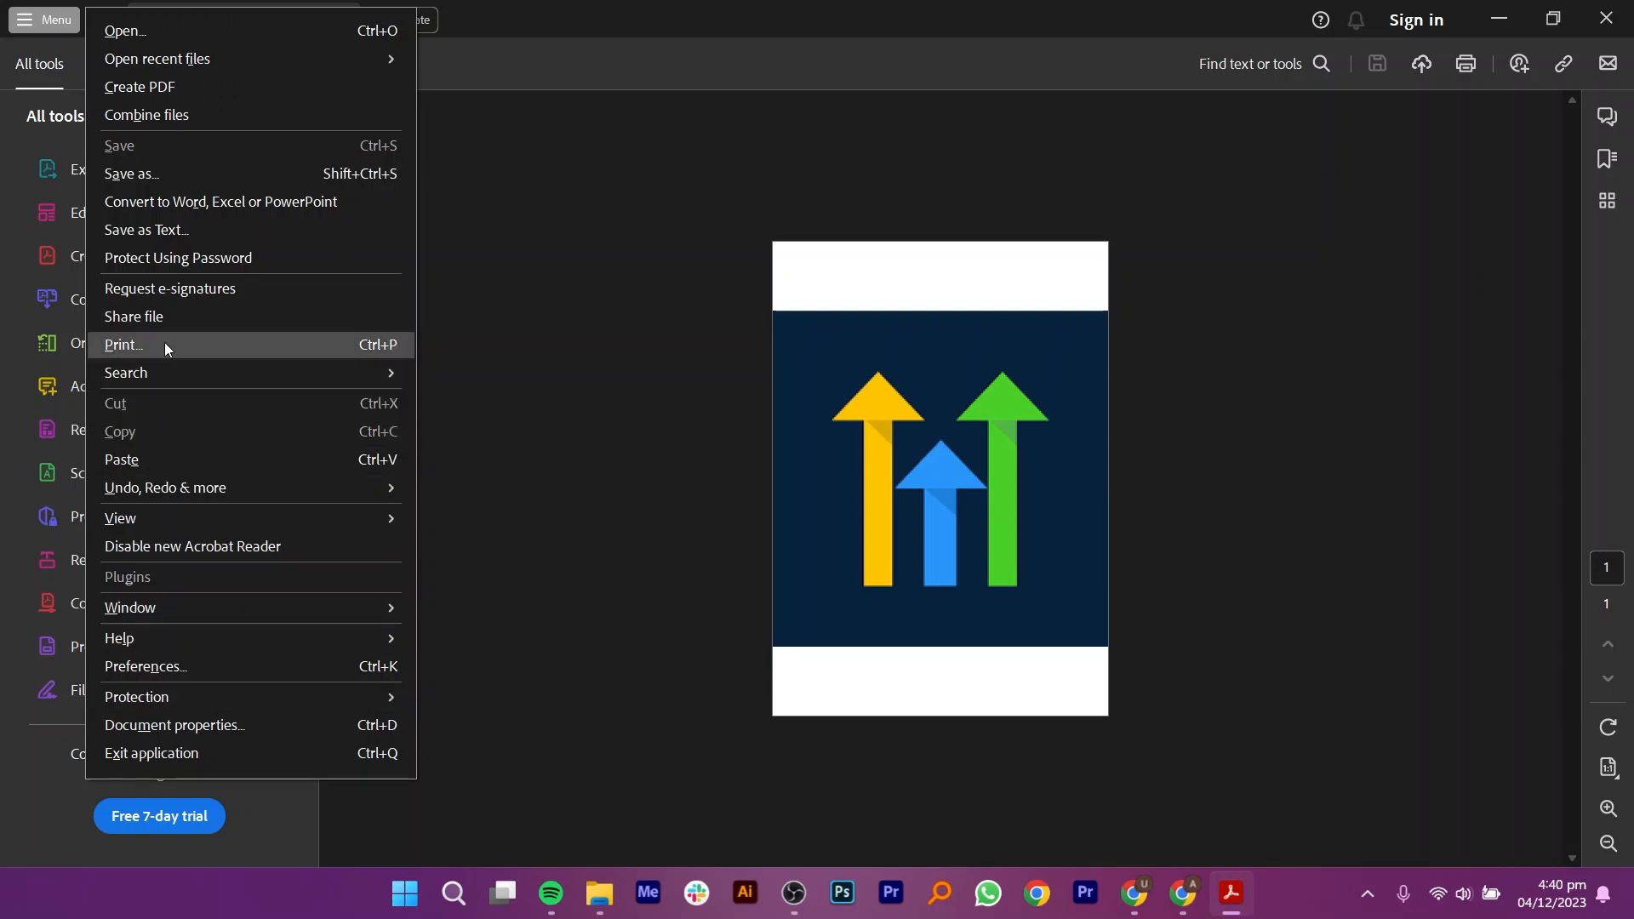
pyautogui.click(124, 345)
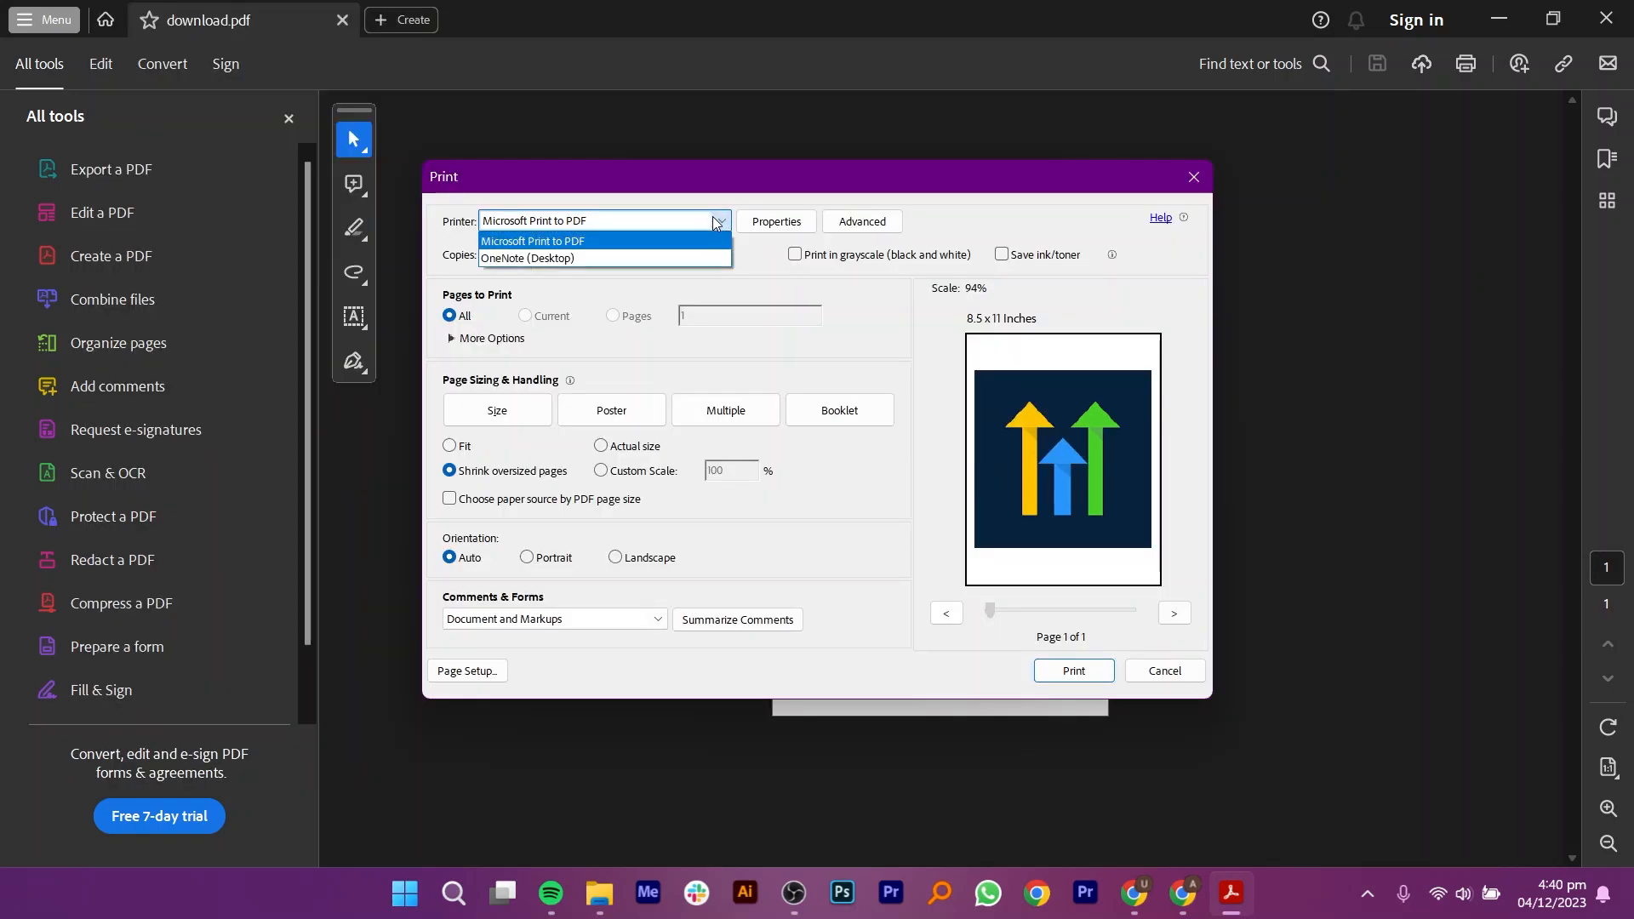
# Print via Microsoft Print to PDF and choose Downloads as the save location for the output
pyautogui.click(533, 240)
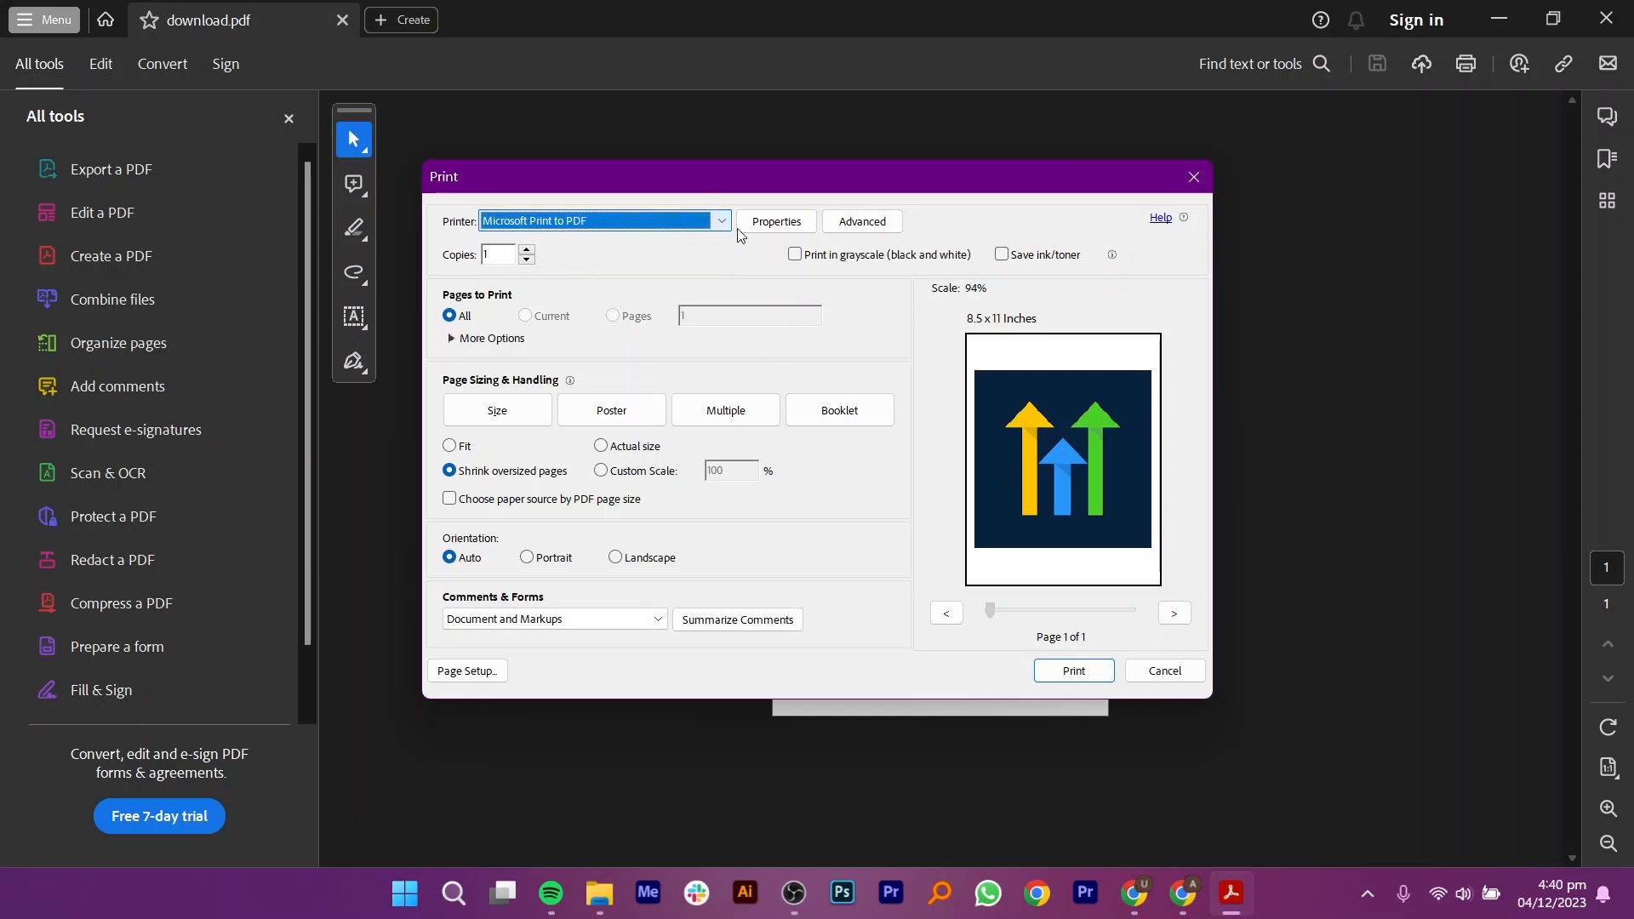
pyautogui.click(776, 222)
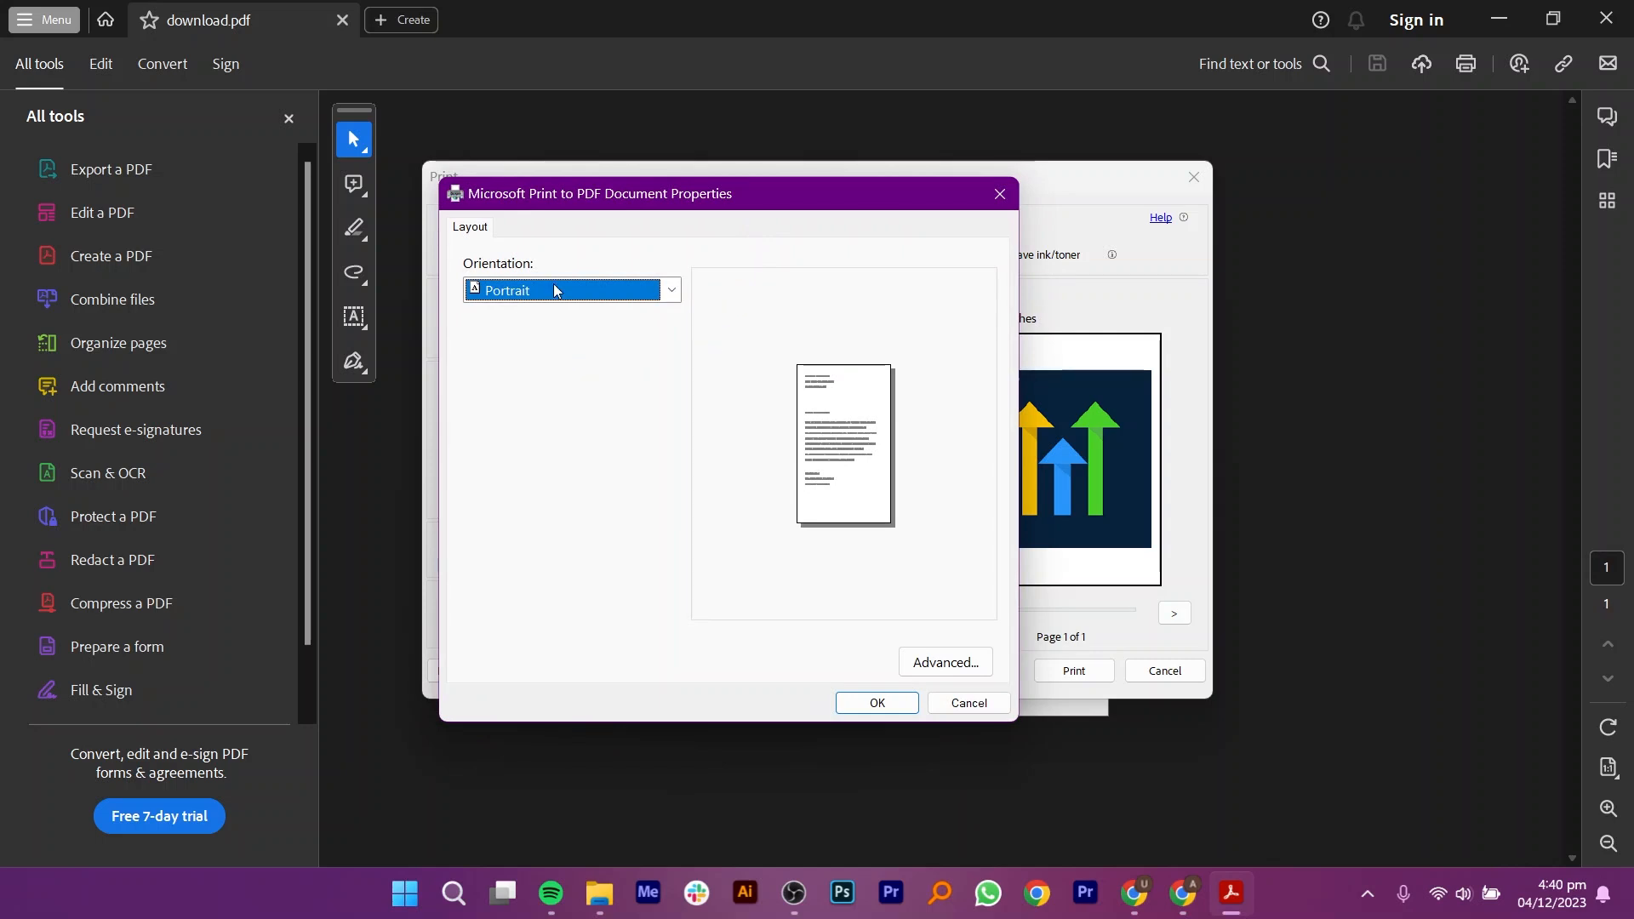
pyautogui.moveTo(536, 259)
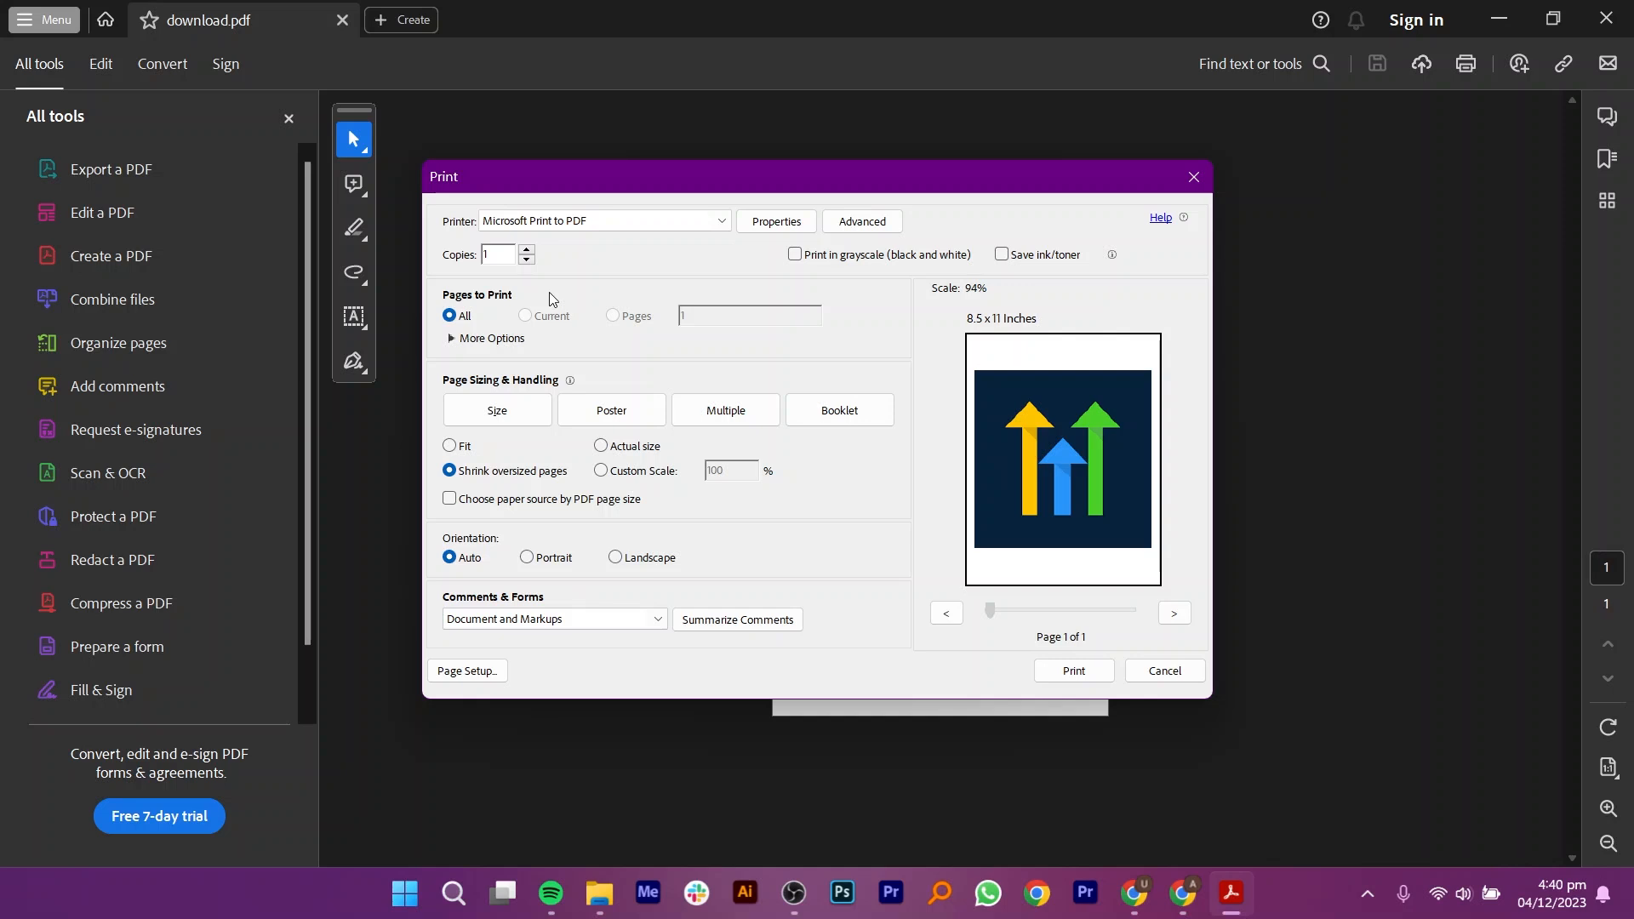
pyautogui.moveTo(564, 281)
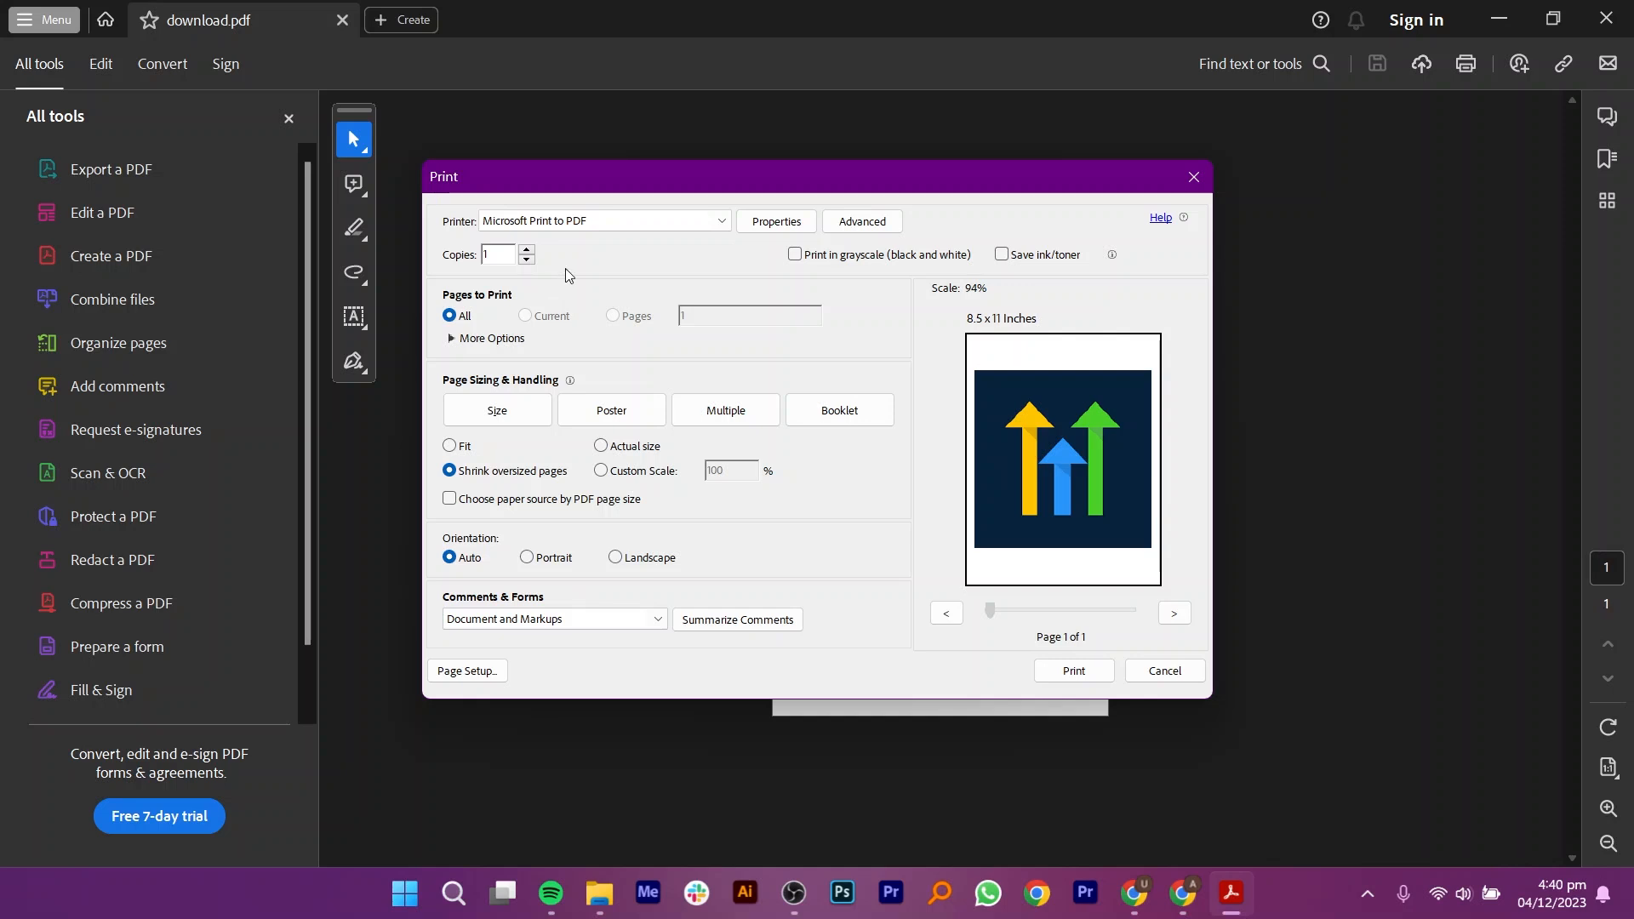
pyautogui.moveTo(572, 265)
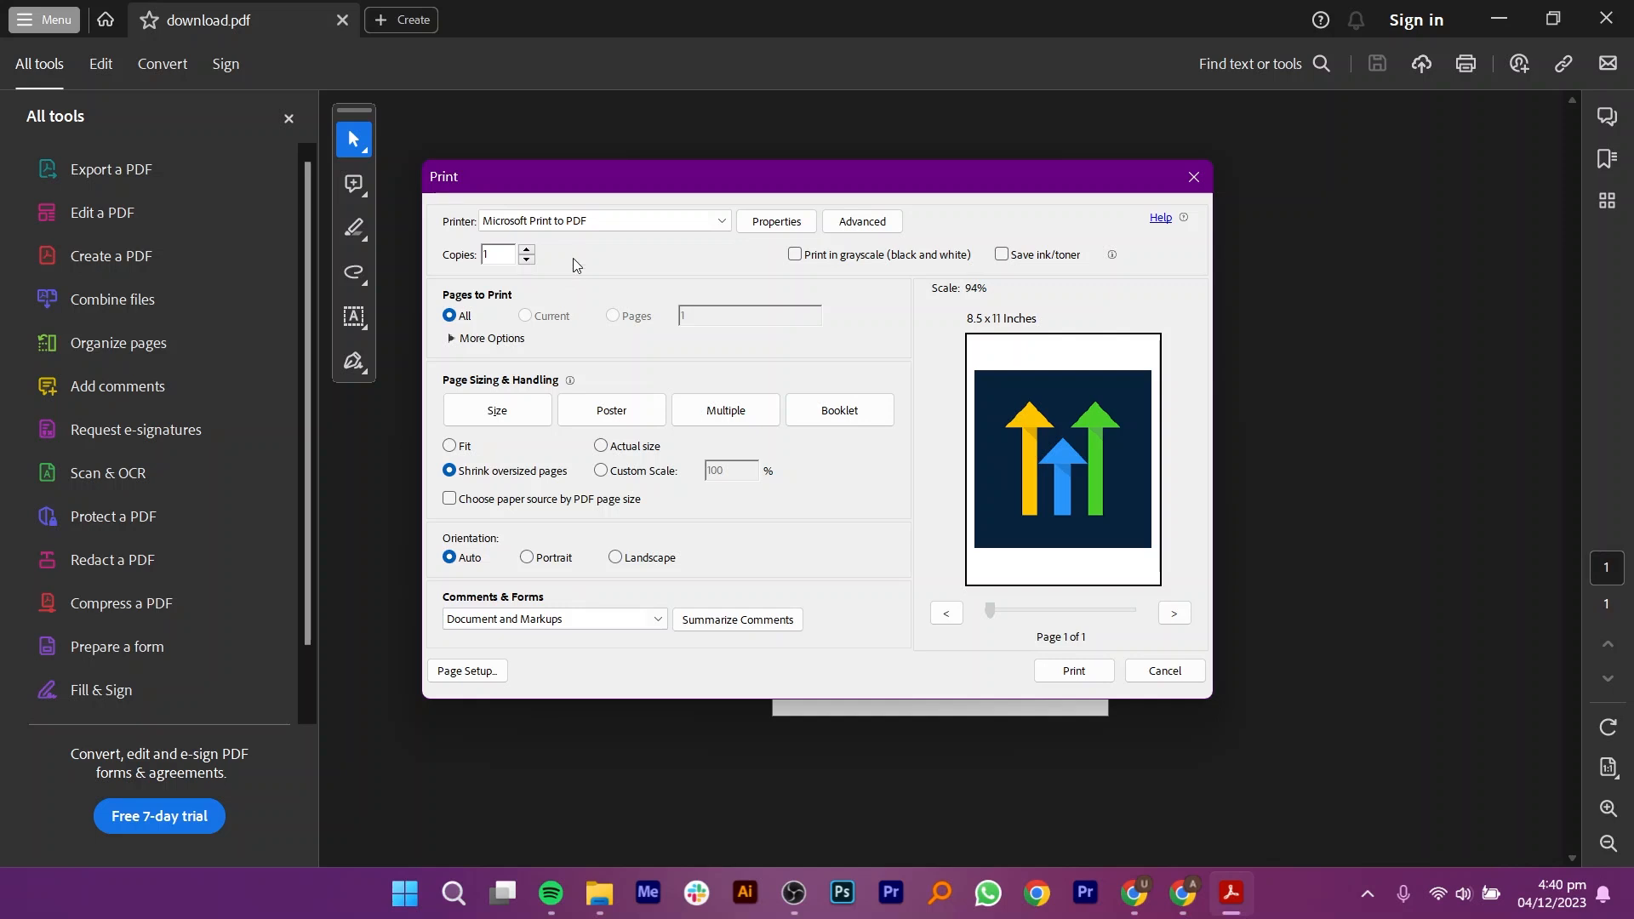
pyautogui.click(1073, 671)
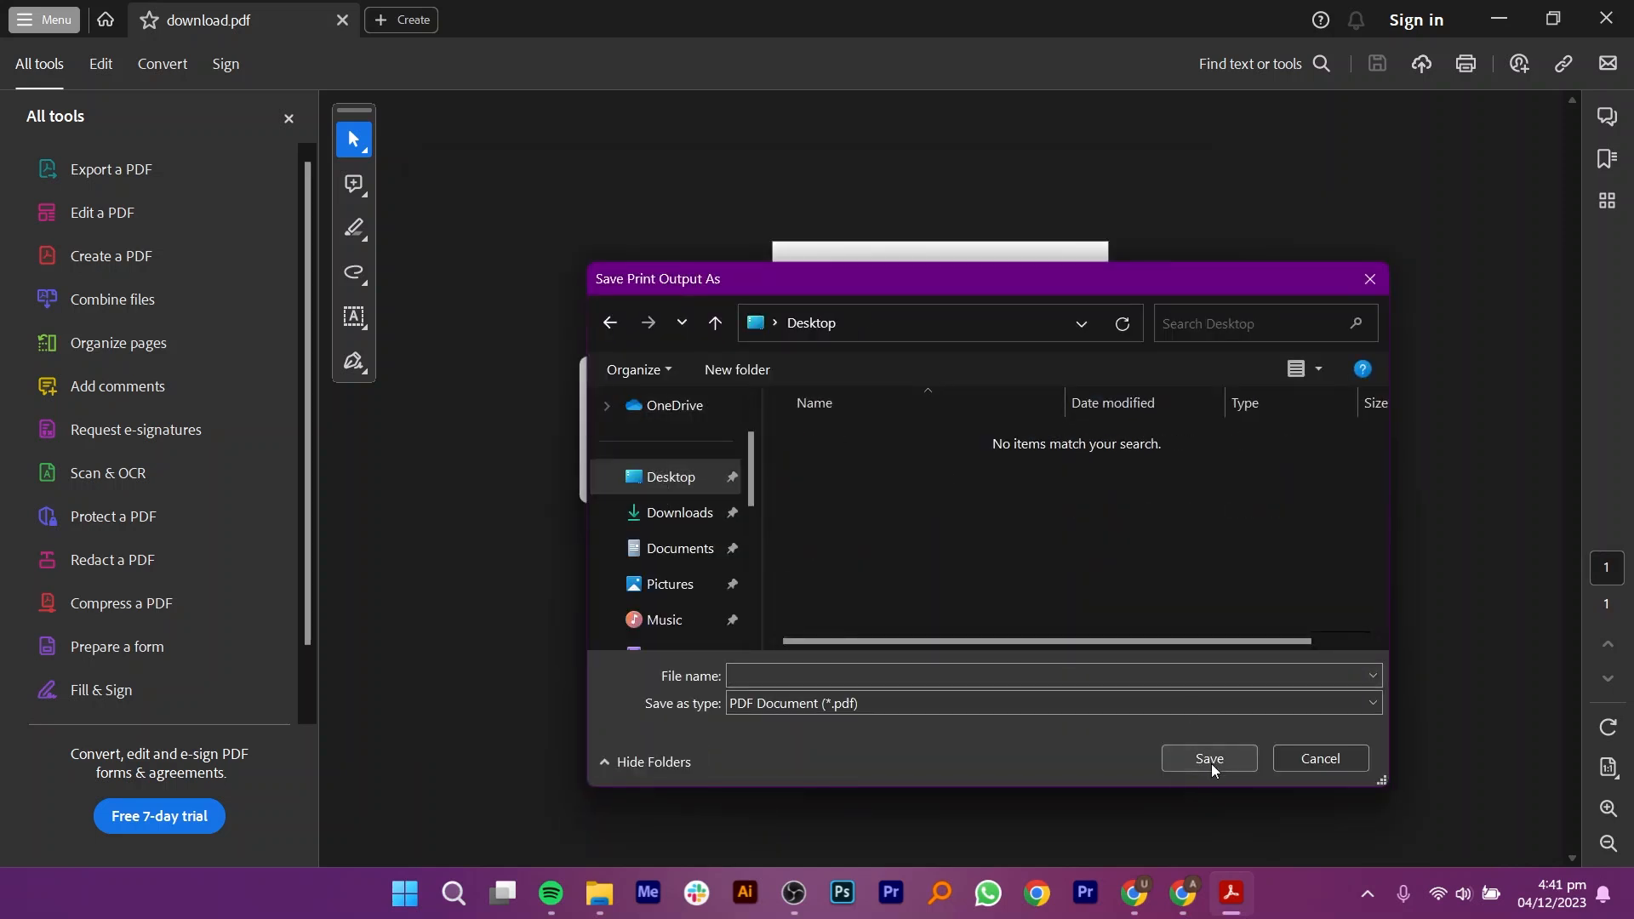
pyautogui.click(677, 512)
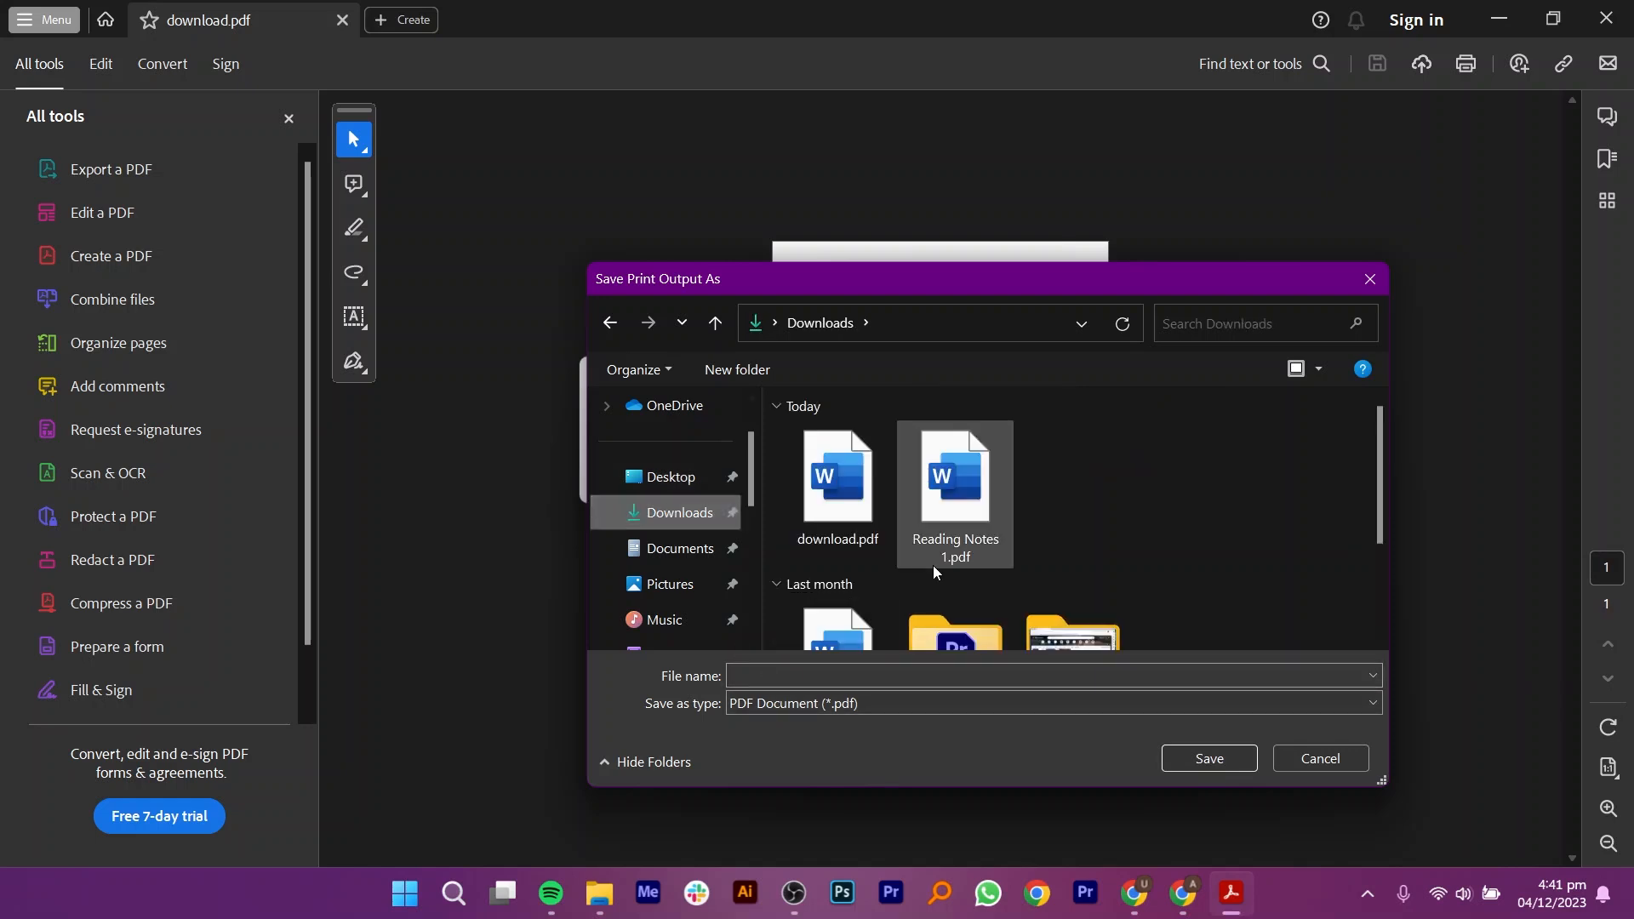